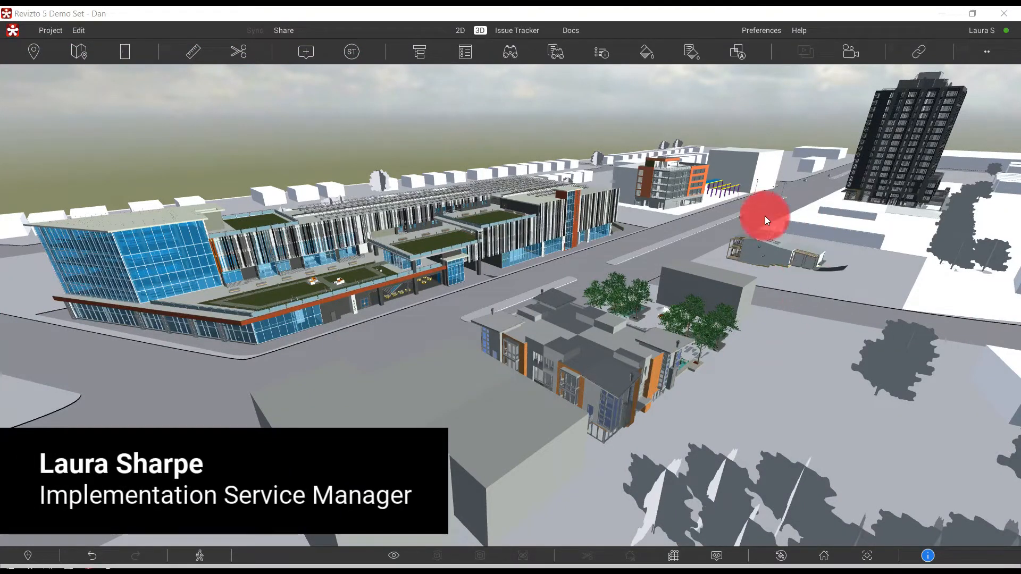
Switch from the Revizto city scene to Revit's Revizto Export 3D view of the building model.
{"action": "left_click", "coordinate": [517, 29]}
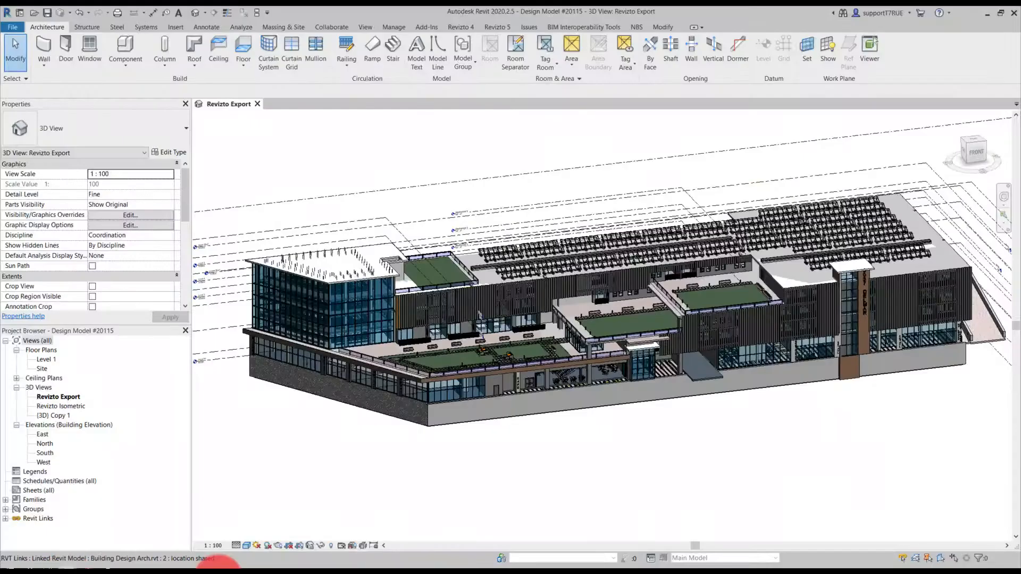
Open the Level 1 floor plan from the Project Browser alongside the 3D export view.
{"action": "left_click", "coordinate": [553, 283]}
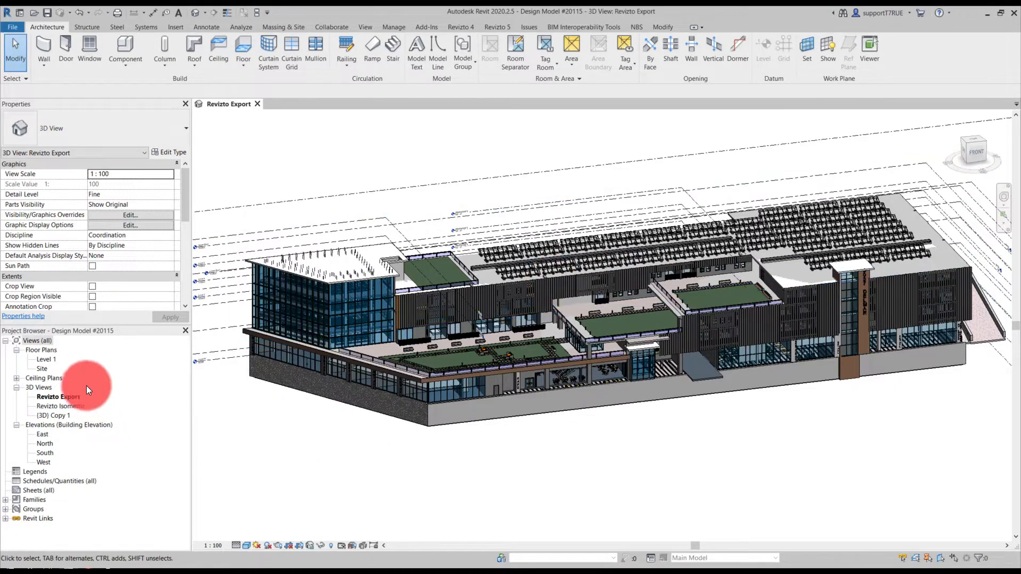
{"action": "double_click", "coordinate": [46, 359]}
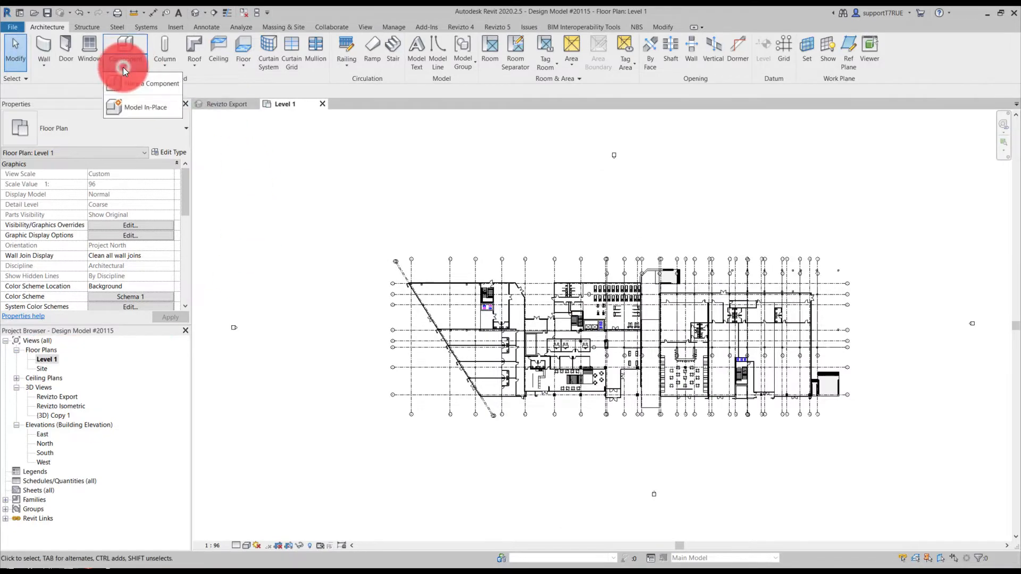
Model an in-place Generic Models zone box over the left wing, extruded from -10000 to 25000.
{"action": "left_click", "coordinate": [146, 106]}
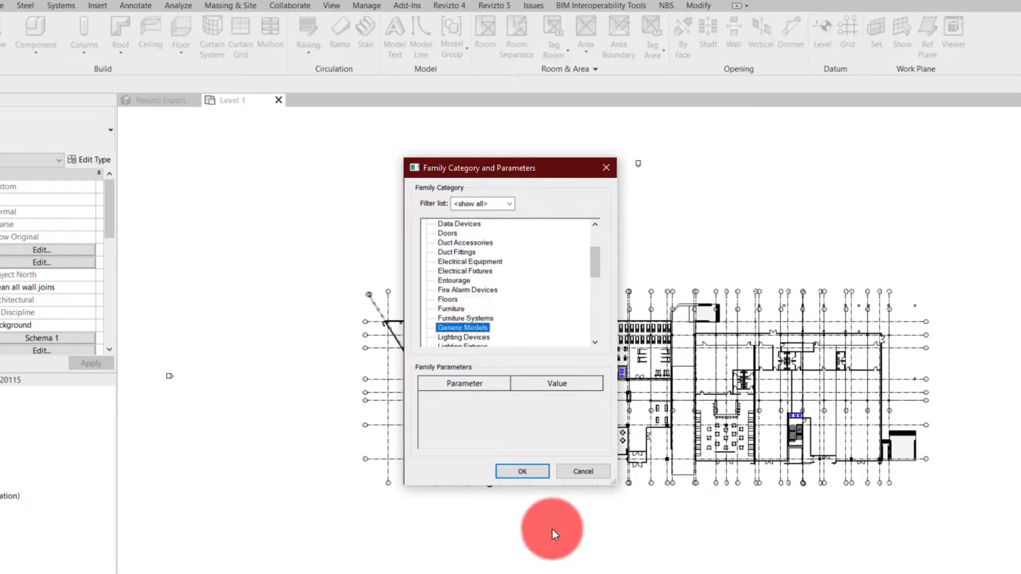
{"action": "left_click", "coordinate": [521, 471]}
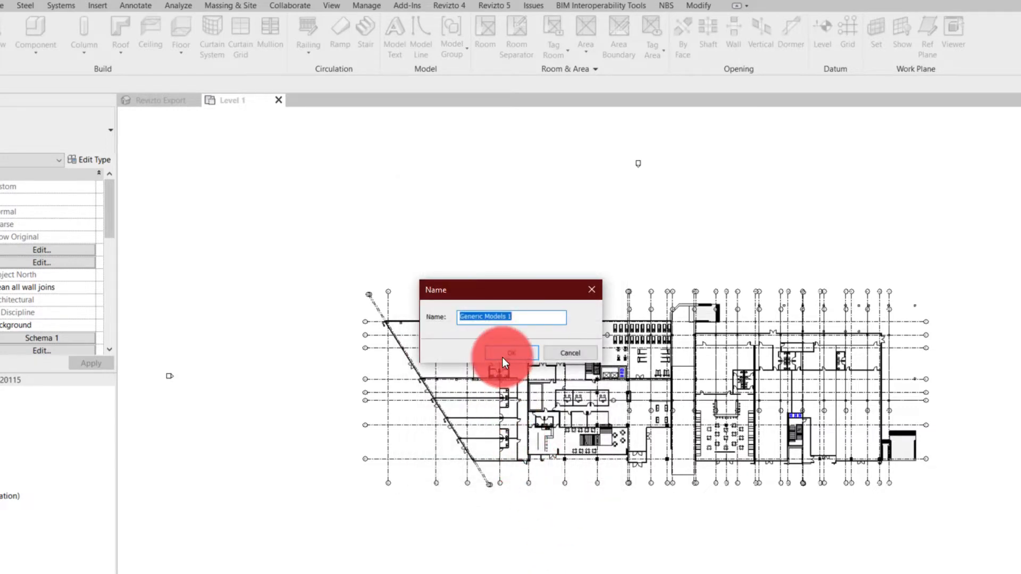
{"action": "type", "text": "zo"}
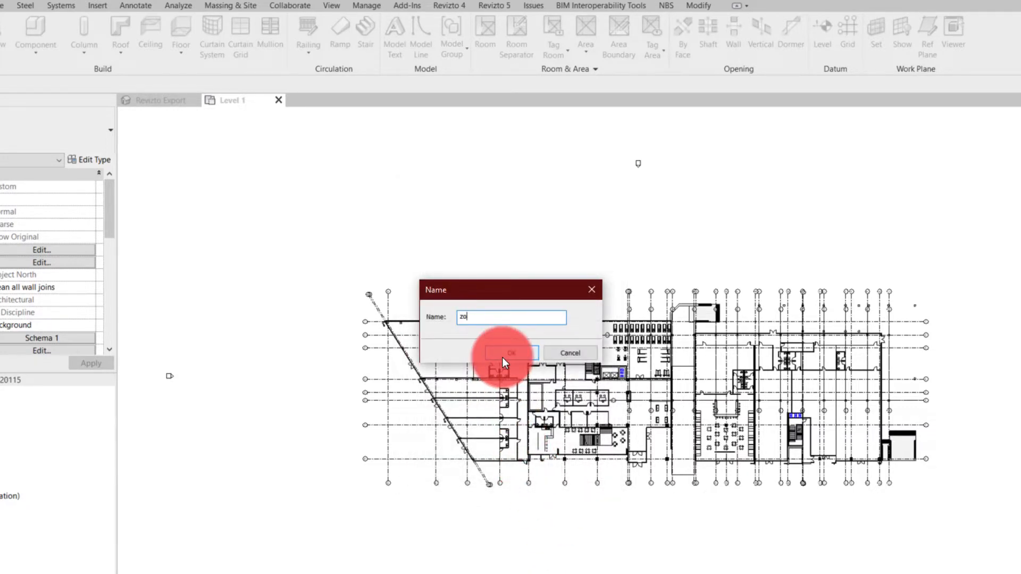
{"action": "left_click", "coordinate": [509, 352]}
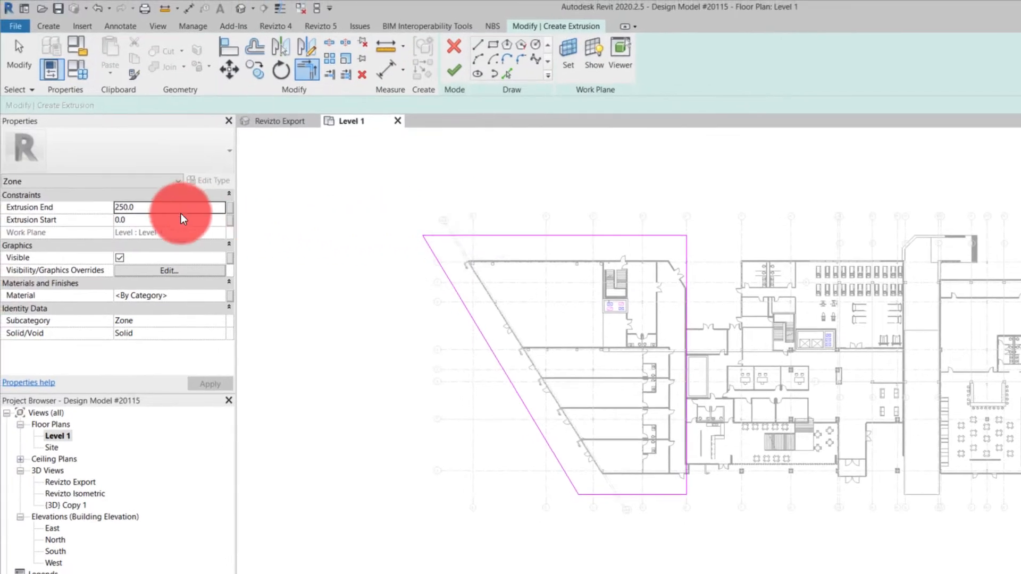
{"action": "type", "text": "-10000.0"}
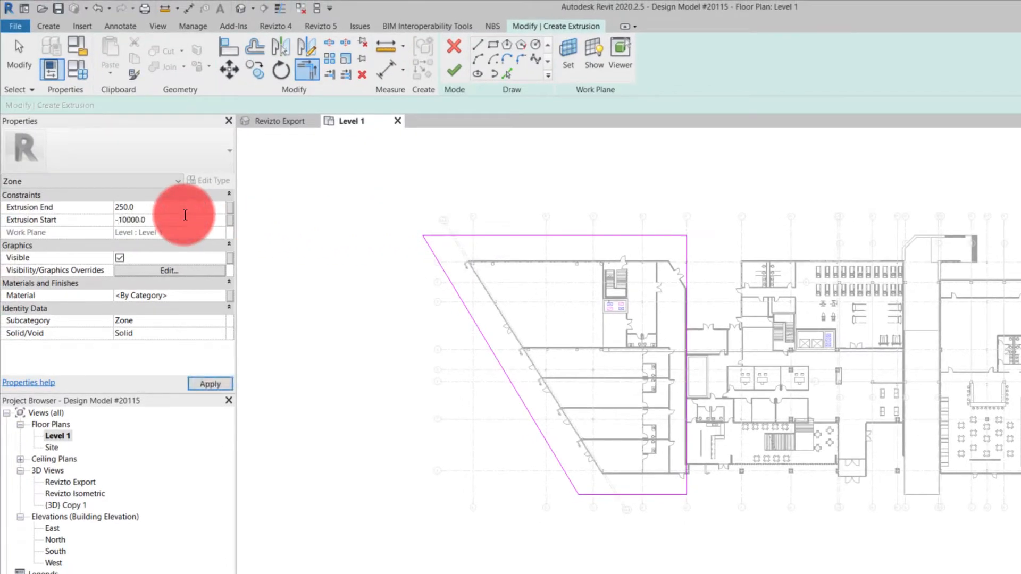
{"action": "type", "text": "25000.0"}
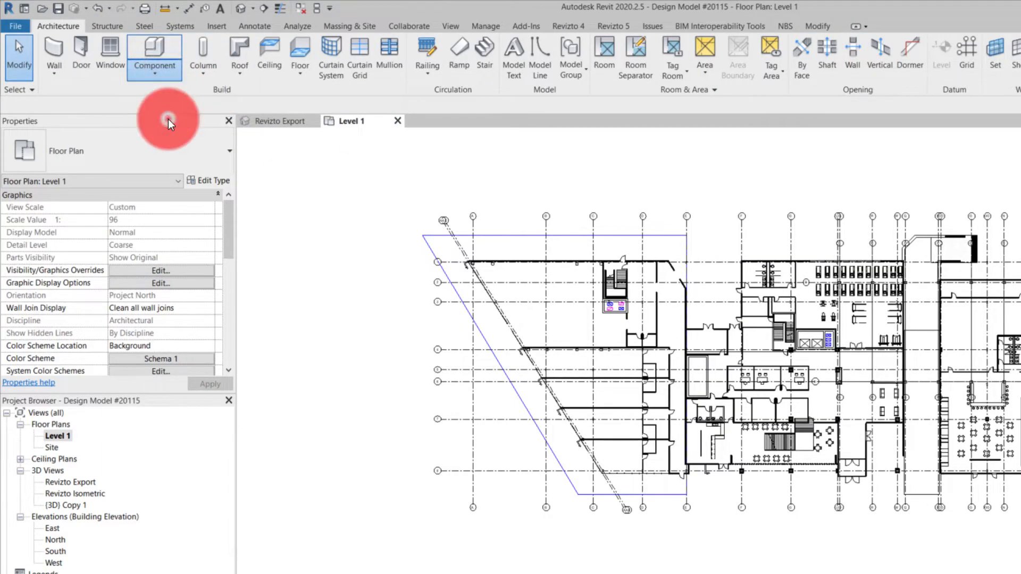
Model a second in-place Generic Models box named zone 2 as a rectangular extrusion over the middle block.
{"action": "left_click", "coordinate": [155, 53]}
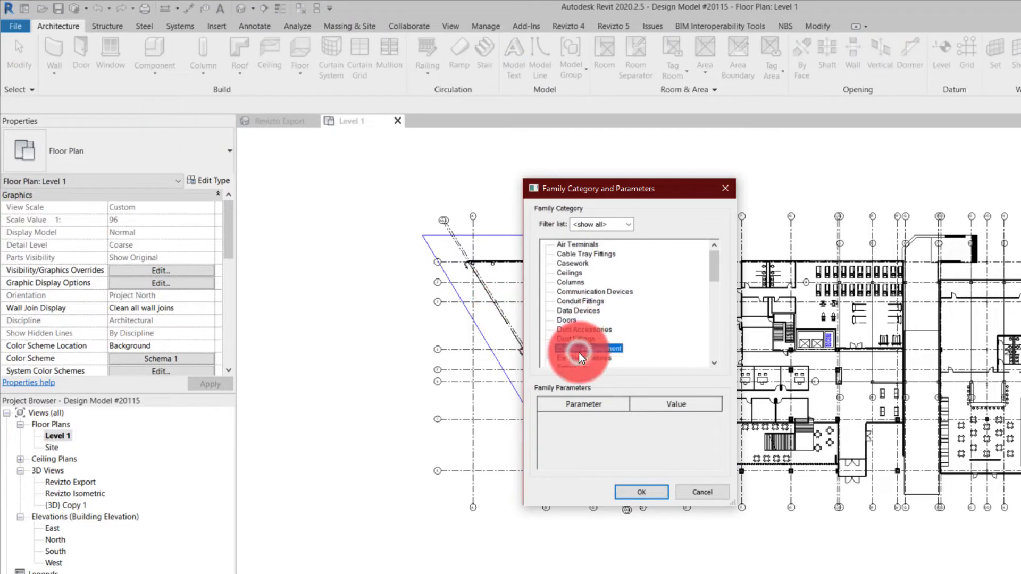
{"action": "left_click", "coordinate": [640, 492]}
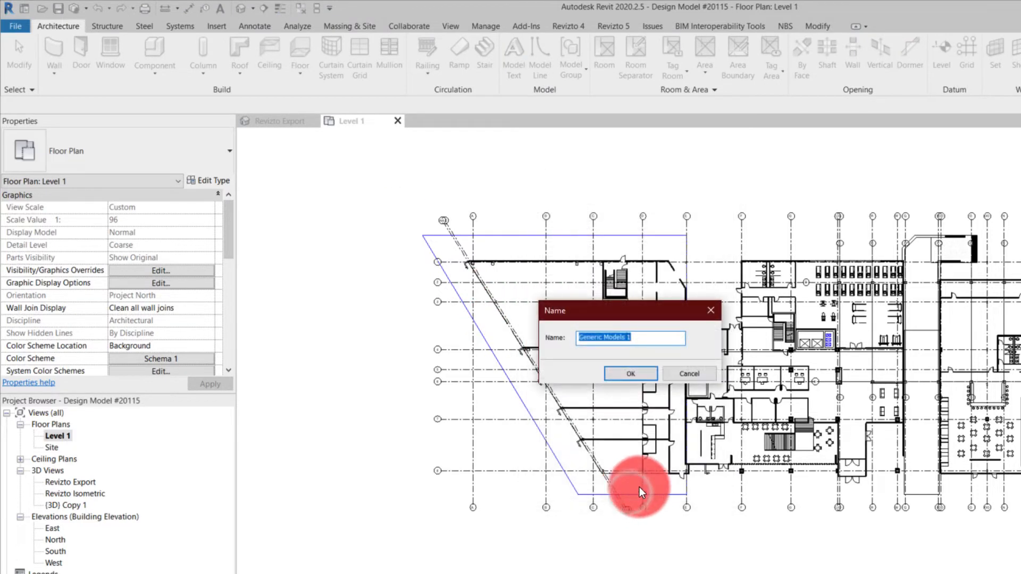
{"action": "type", "text": "zone 2"}
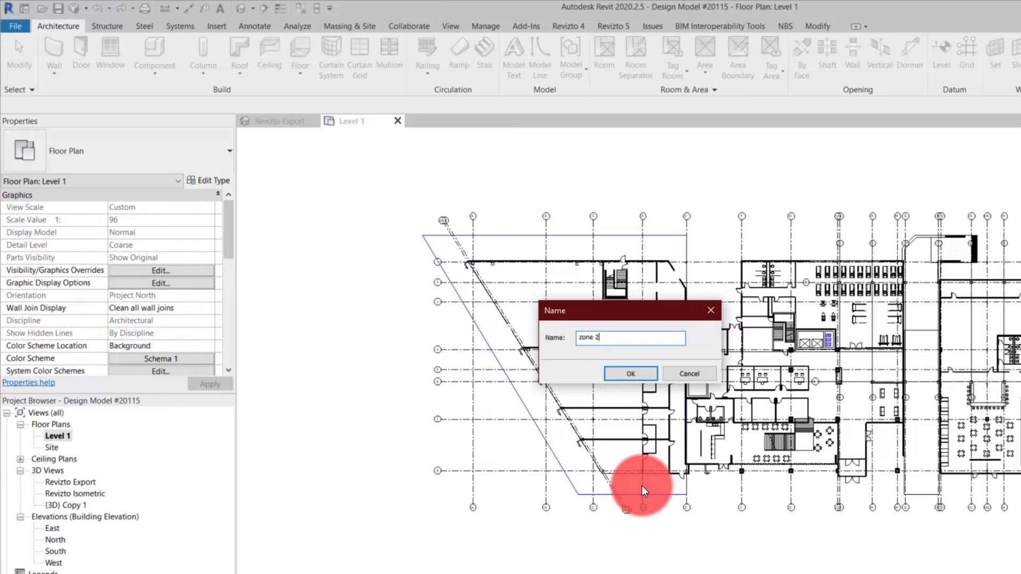
{"action": "left_click", "coordinate": [628, 373]}
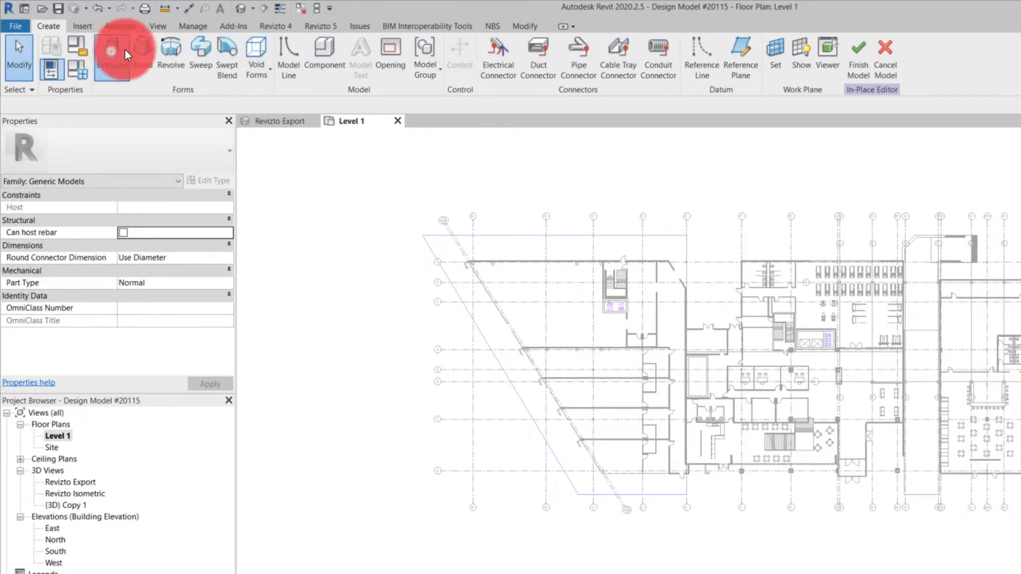
{"action": "left_click", "coordinate": [121, 55]}
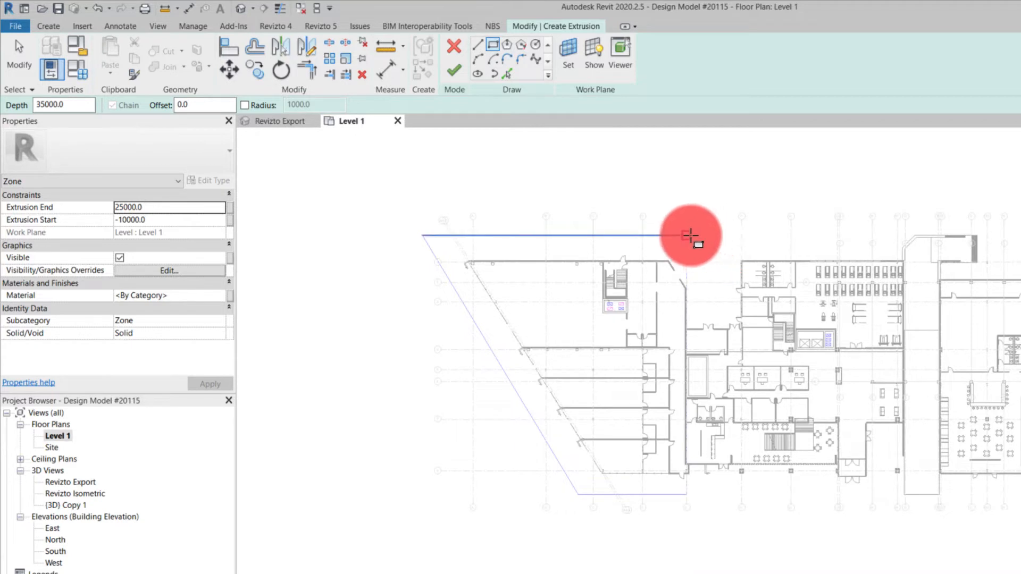
{"action": "left_click_drag", "start_coordinate": [690, 236], "coordinate": [905, 501]}
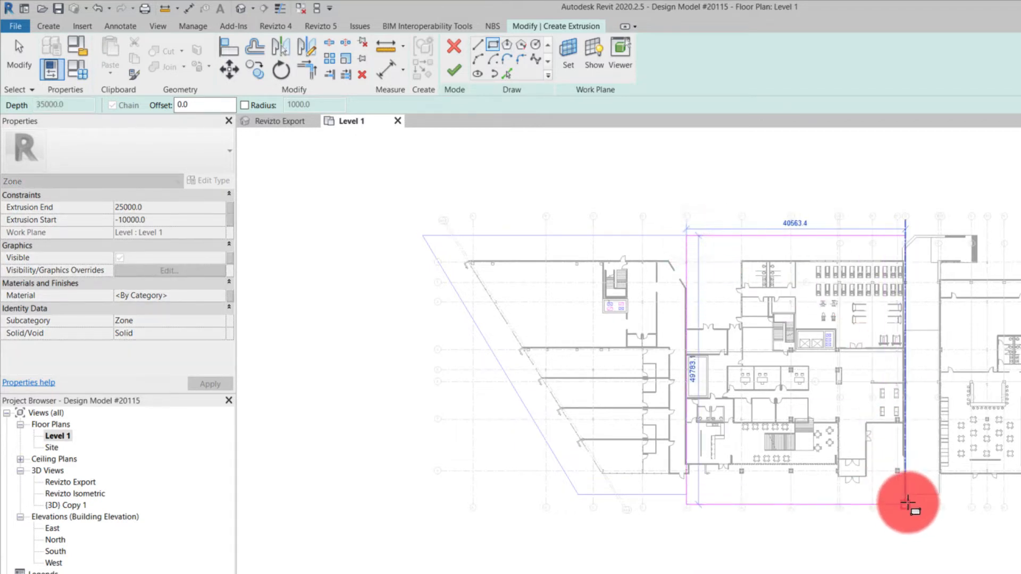
{"action": "left_click", "coordinate": [907, 503]}
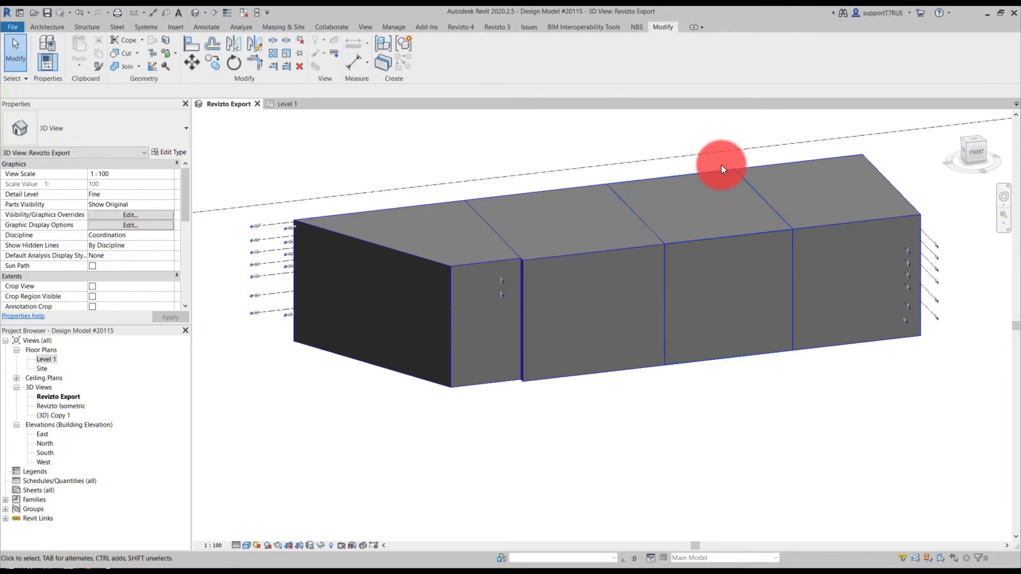
Save and export the zoned model to Revizto, then return to the Revizto 3D scene.
{"action": "left_click", "coordinate": [496, 27]}
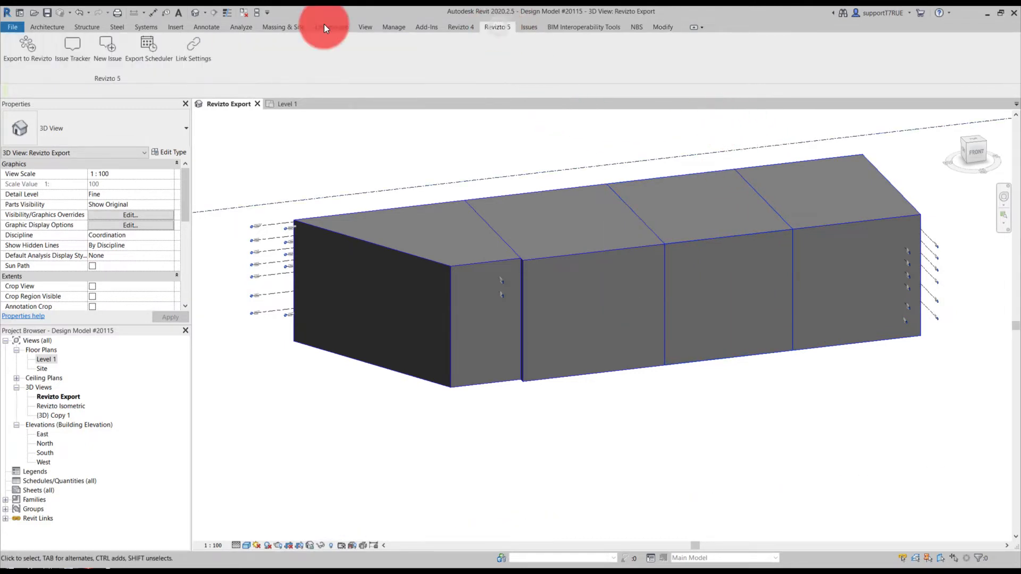
{"action": "left_click", "coordinate": [27, 48]}
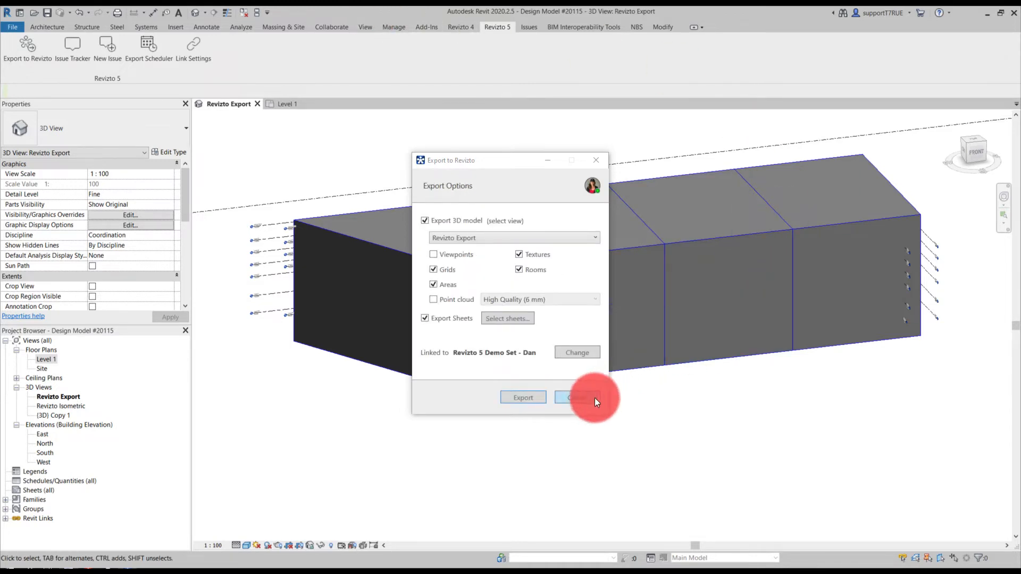
{"action": "left_click", "coordinate": [523, 397]}
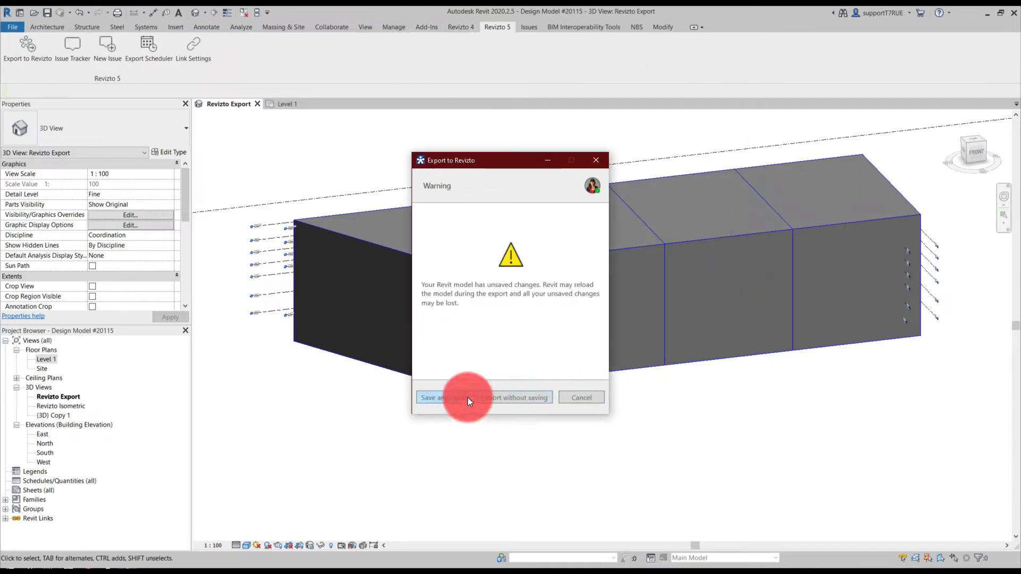
{"action": "left_click", "coordinate": [485, 397]}
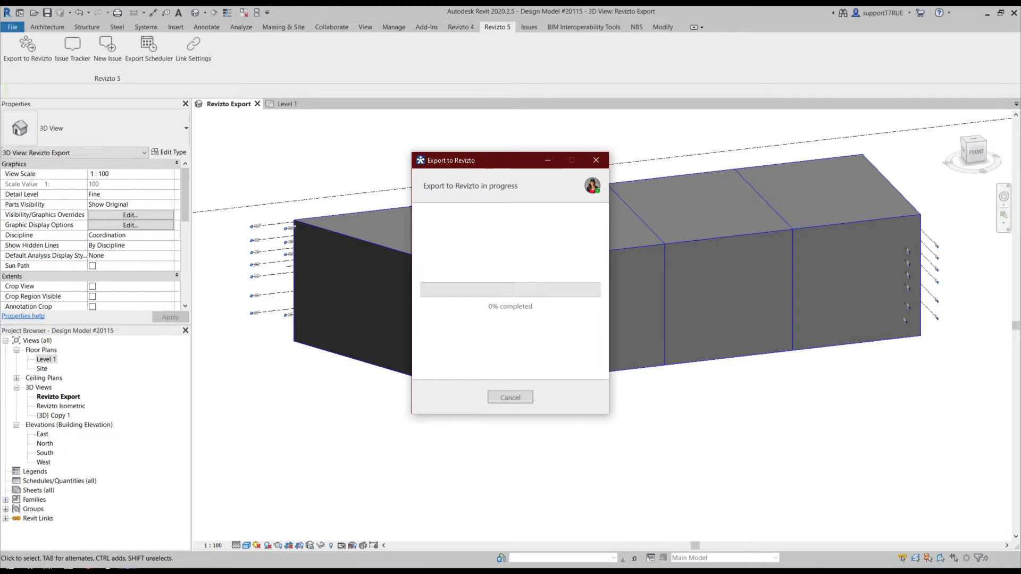
{"action": "left_click", "coordinate": [46, 27]}
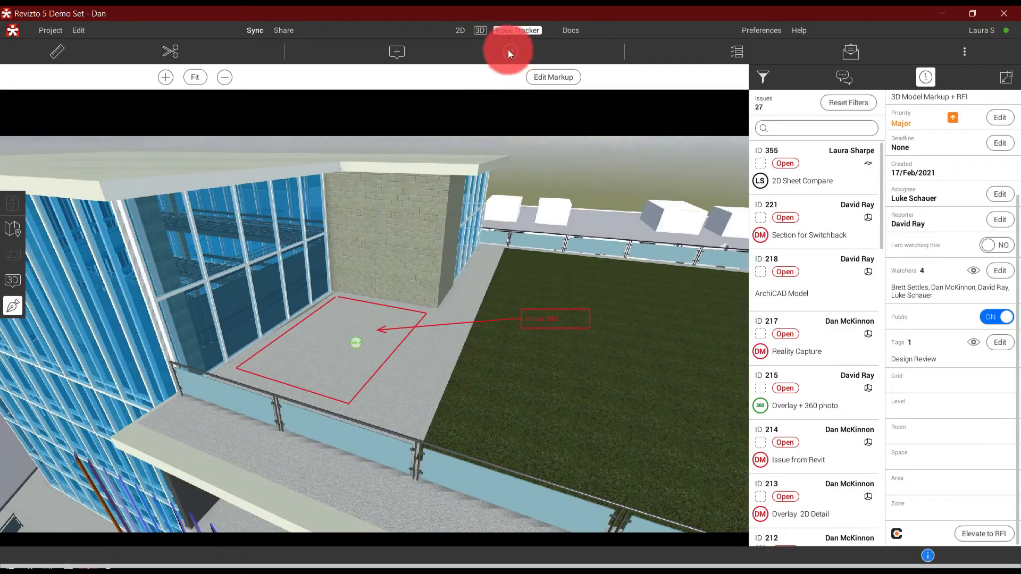
{"action": "left_click", "coordinate": [517, 30]}
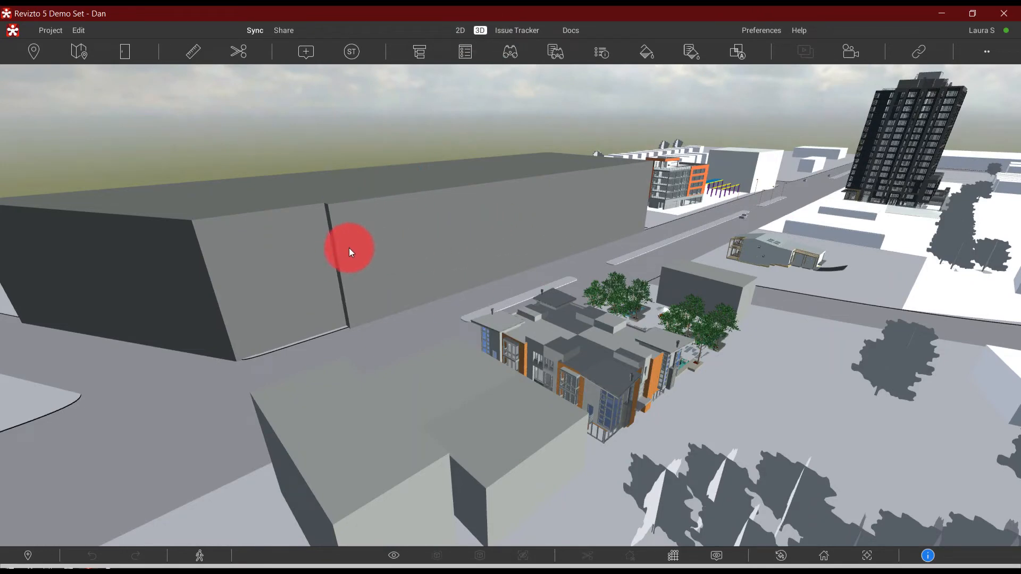
Set up a Find Objects condition: Identity Data Type Name contains the new value 'zone'.
{"action": "left_click", "coordinate": [350, 251]}
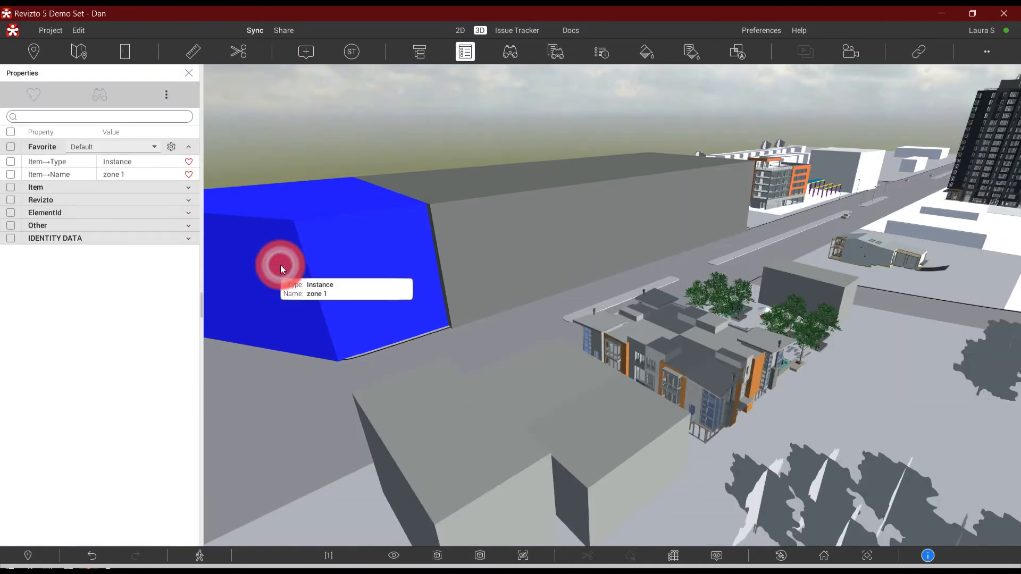
{"action": "left_click", "coordinate": [54, 238]}
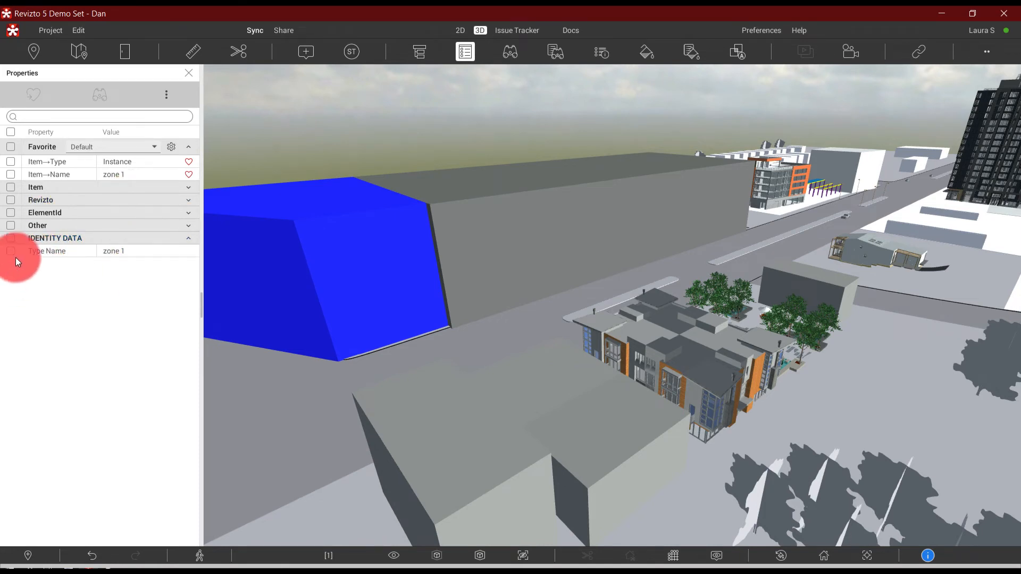
{"action": "left_click", "coordinate": [99, 95]}
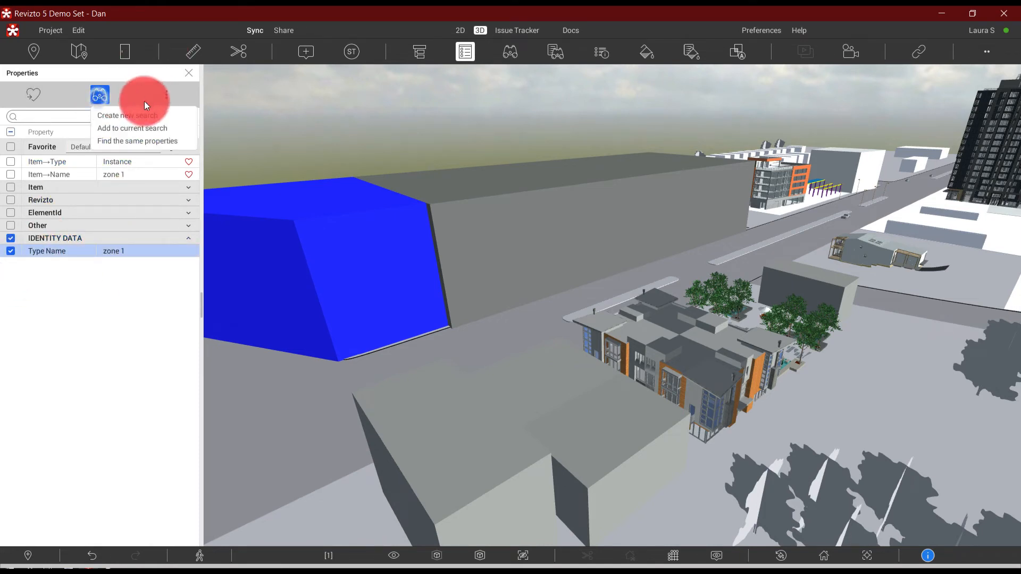
{"action": "left_click", "coordinate": [127, 115]}
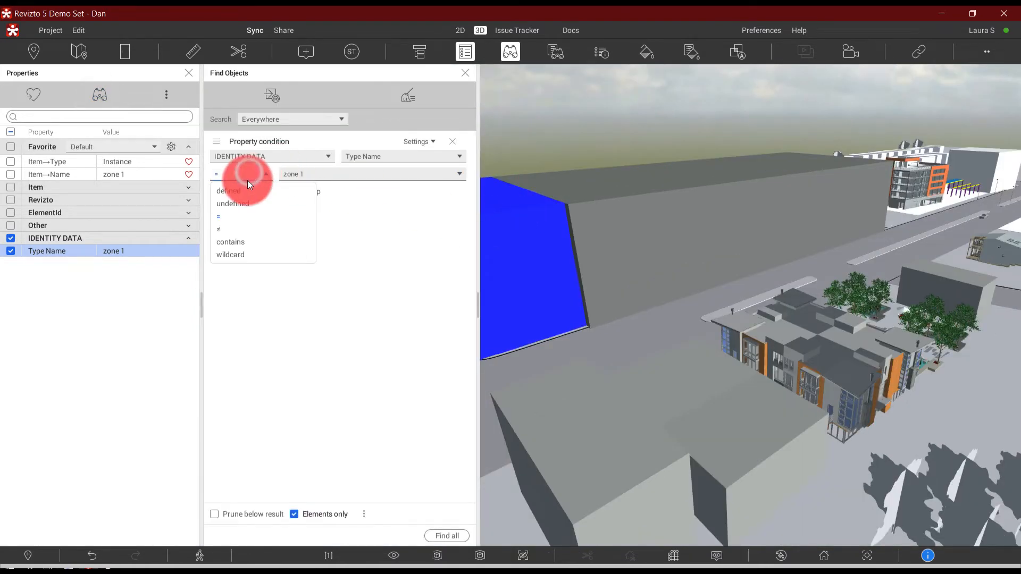
{"action": "left_click", "coordinate": [231, 241]}
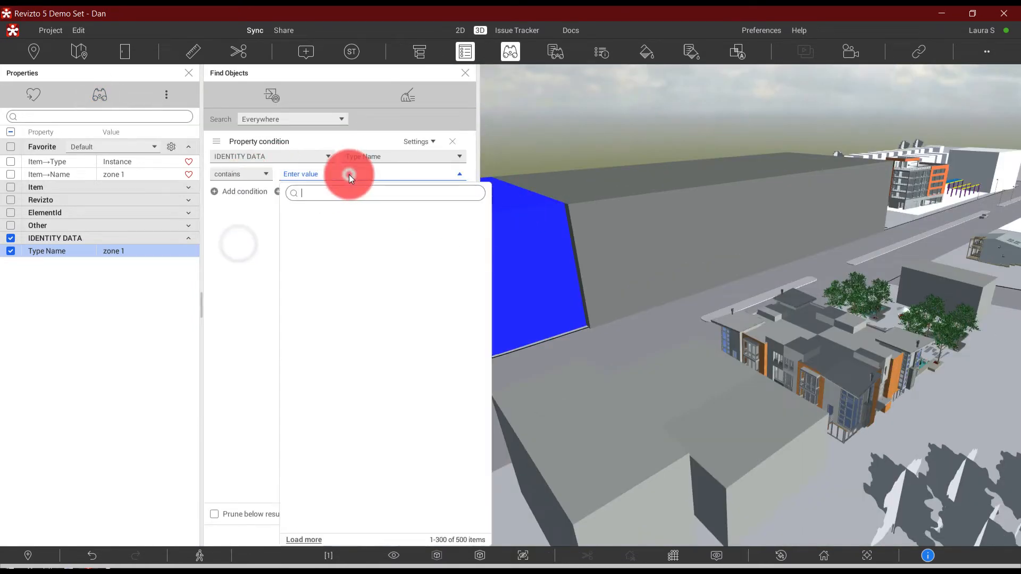
{"action": "type", "text": "zone"}
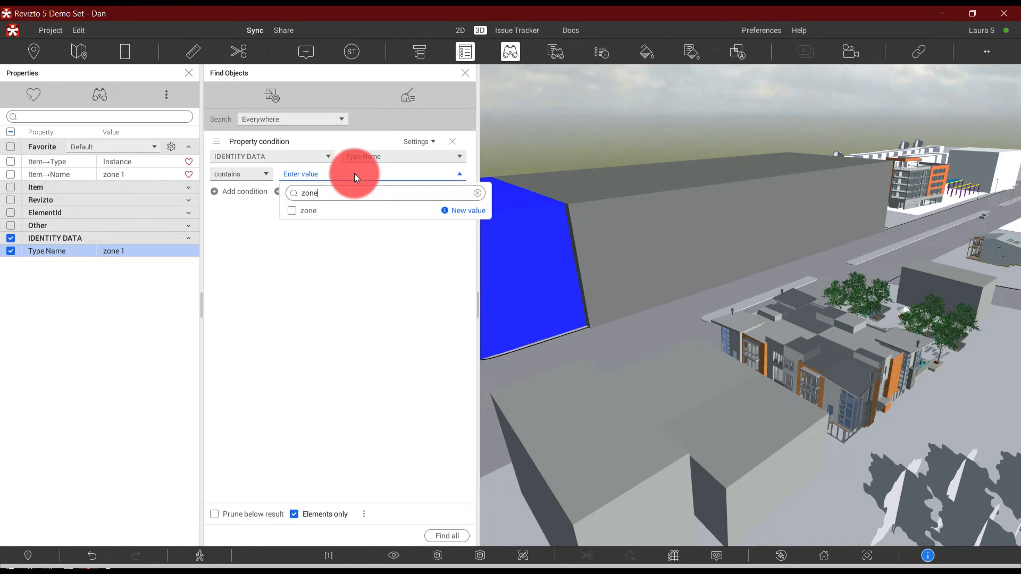
{"action": "left_click", "coordinate": [291, 211]}
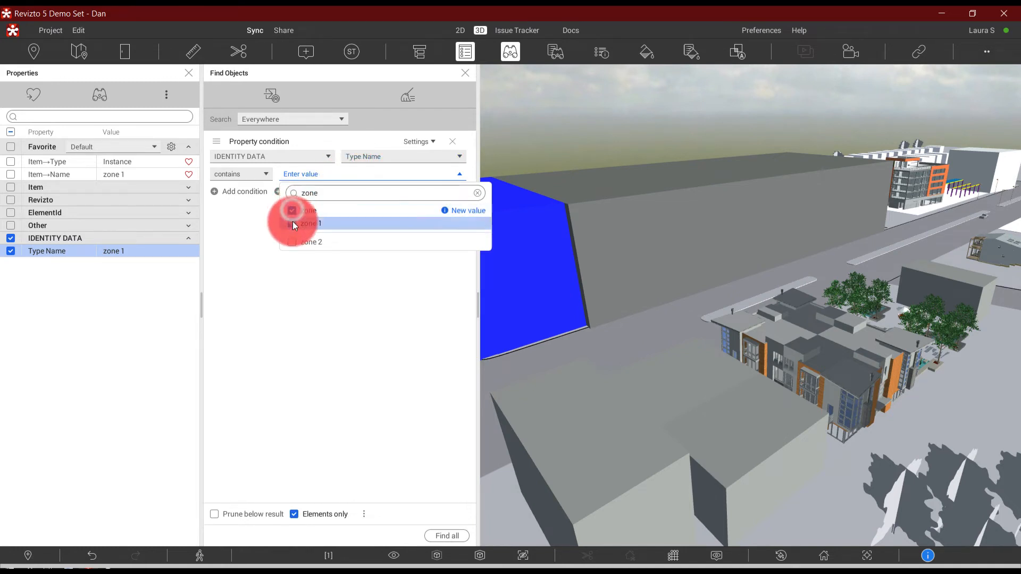
{"action": "left_click", "coordinate": [310, 223]}
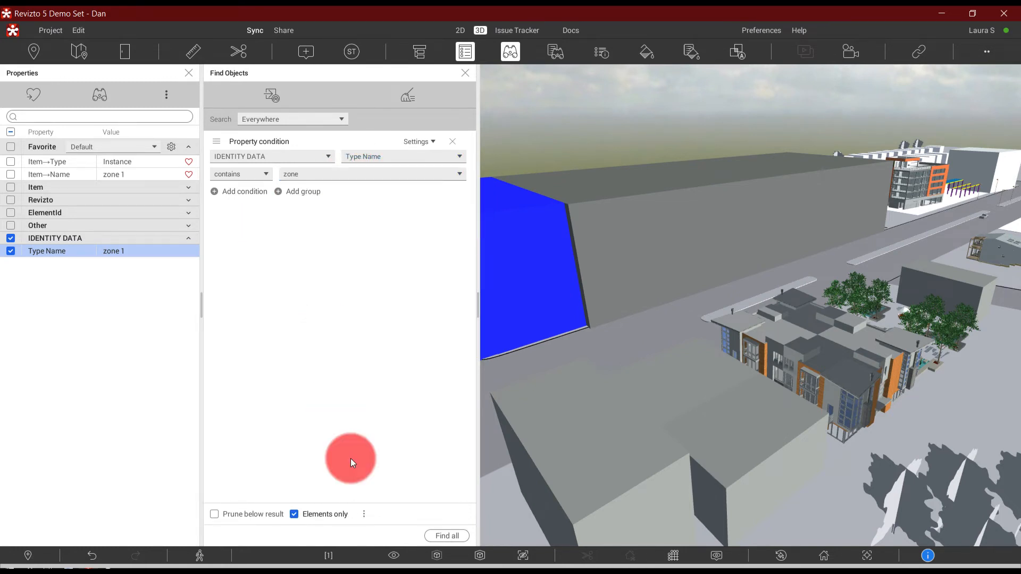
Run Find all, which returns no items, and dismiss the no-results notice.
{"action": "left_click", "coordinate": [447, 536]}
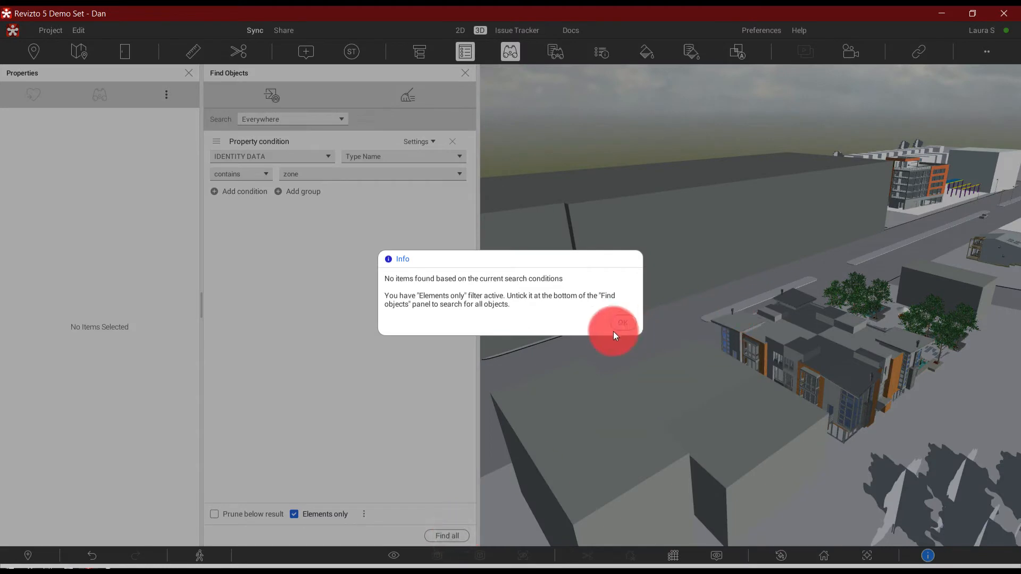
{"action": "left_click", "coordinate": [622, 323]}
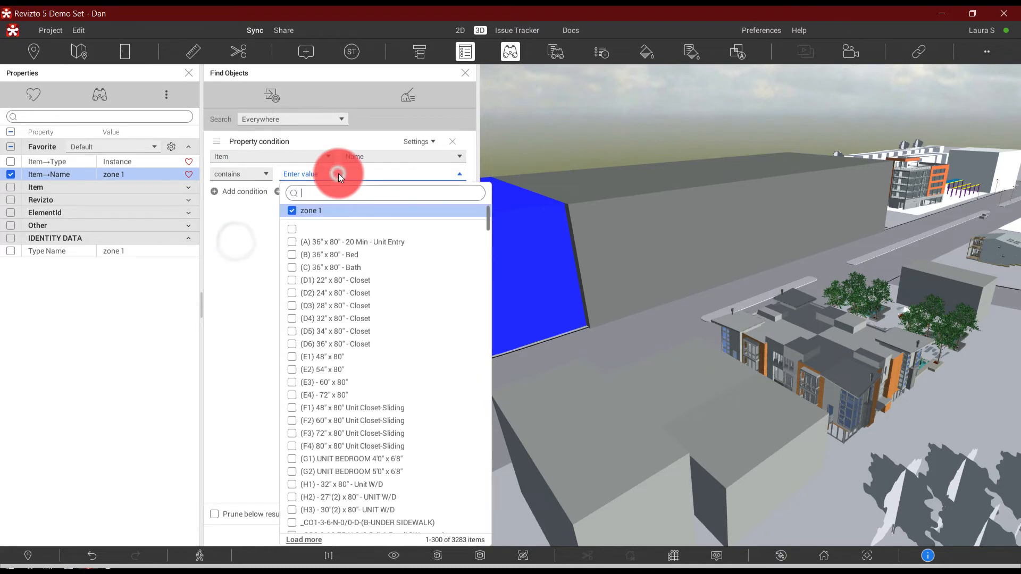
Search for Item Name containing 'zone', selecting the four zone boxes, ready to save as a set.
{"action": "type", "text": "zone"}
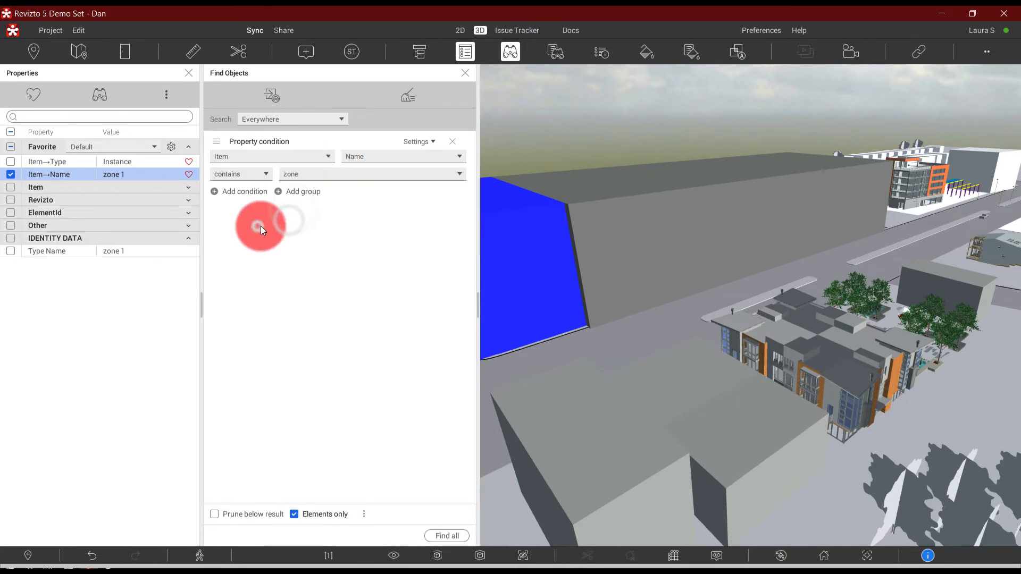
{"action": "left_click", "coordinate": [445, 535]}
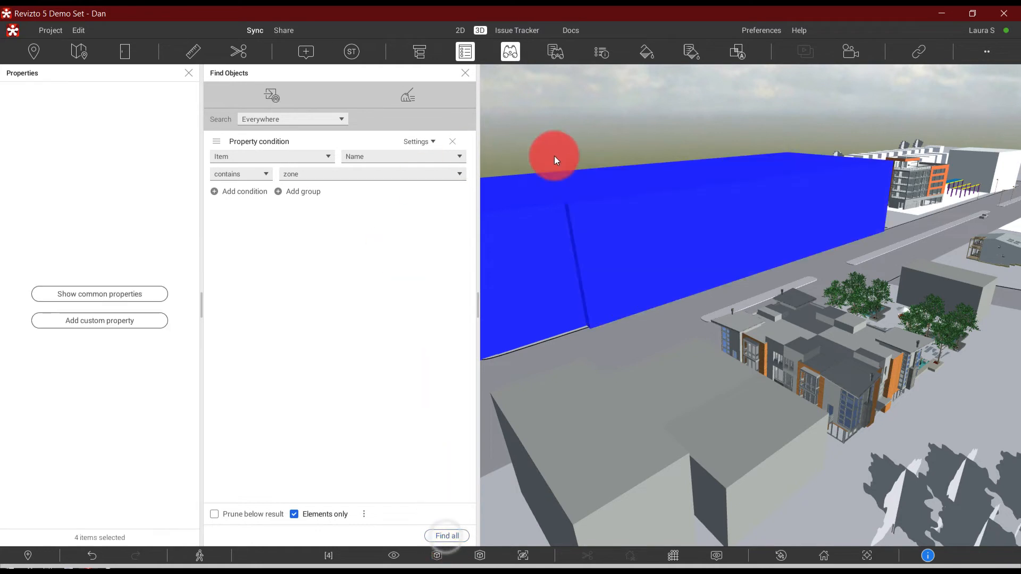
{"action": "left_click", "coordinate": [271, 94]}
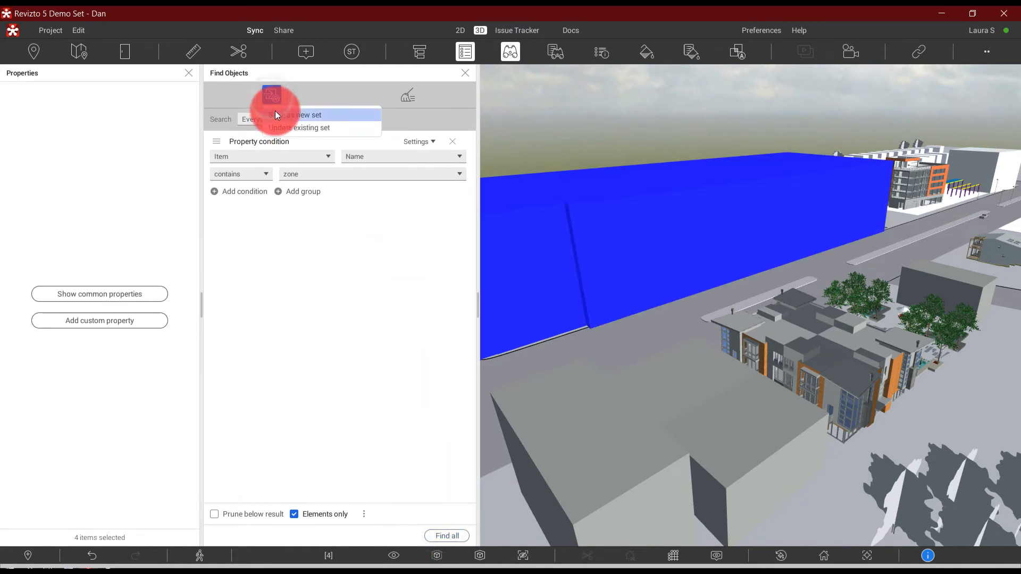
Save the found zone boxes as a new search set named Zones under Root.
{"action": "left_click", "coordinate": [297, 114]}
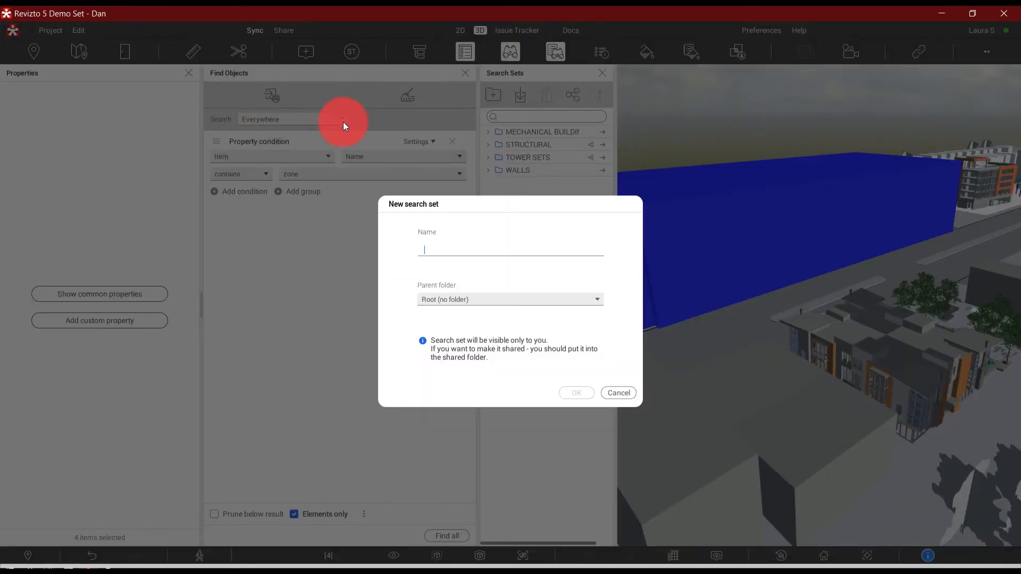
{"action": "type", "text": "ZOnes"}
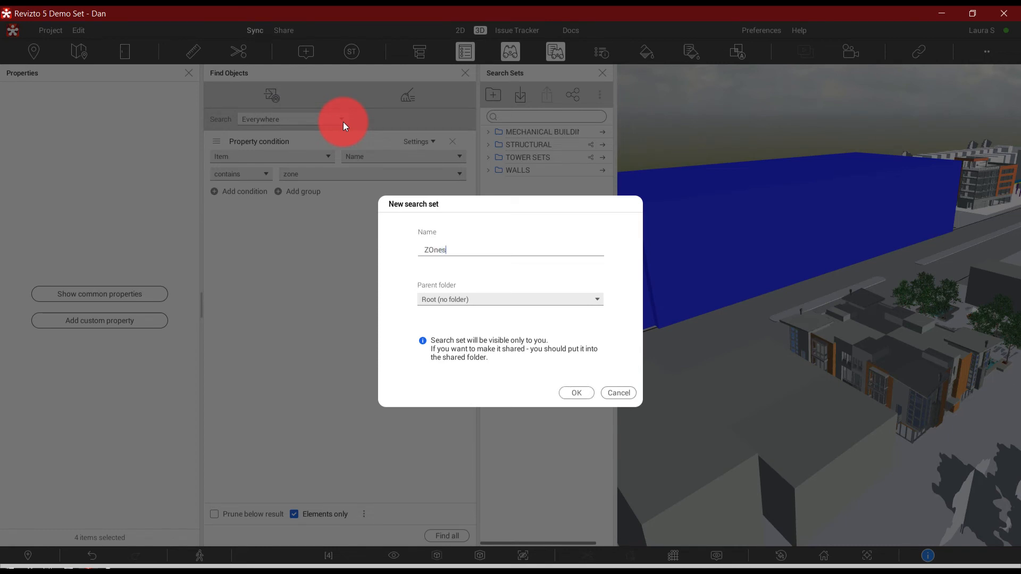
{"action": "type", "text": "Zones"}
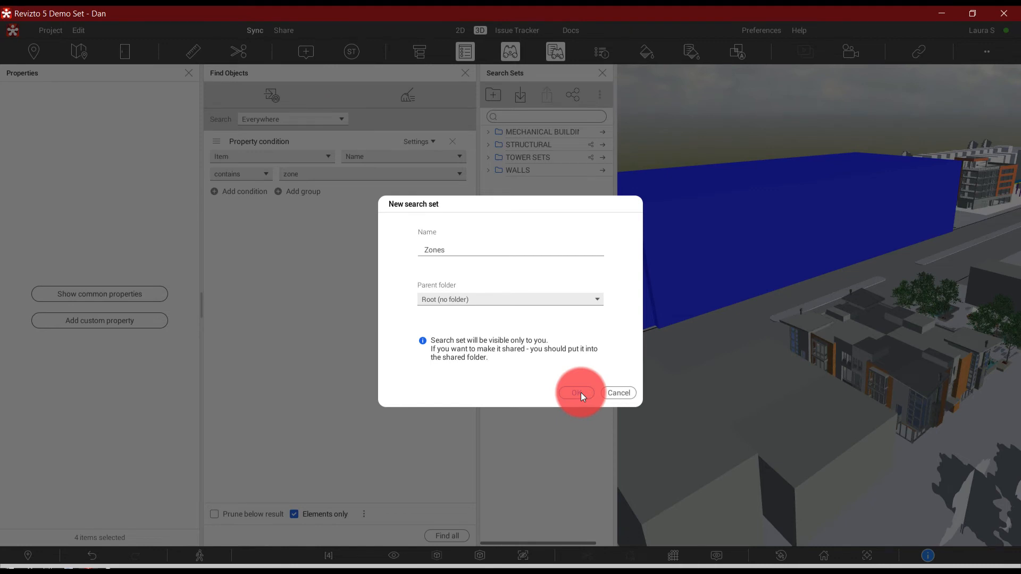
{"action": "left_click", "coordinate": [575, 393]}
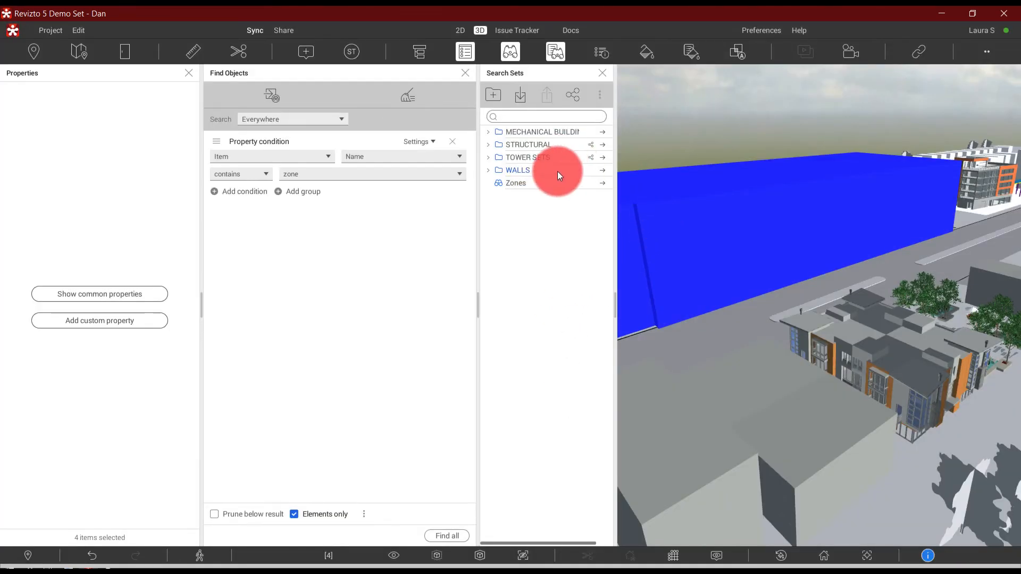
Create a shared folder Project Zones, move the Zones set into it, and close Find Objects.
{"action": "left_click", "coordinate": [491, 94]}
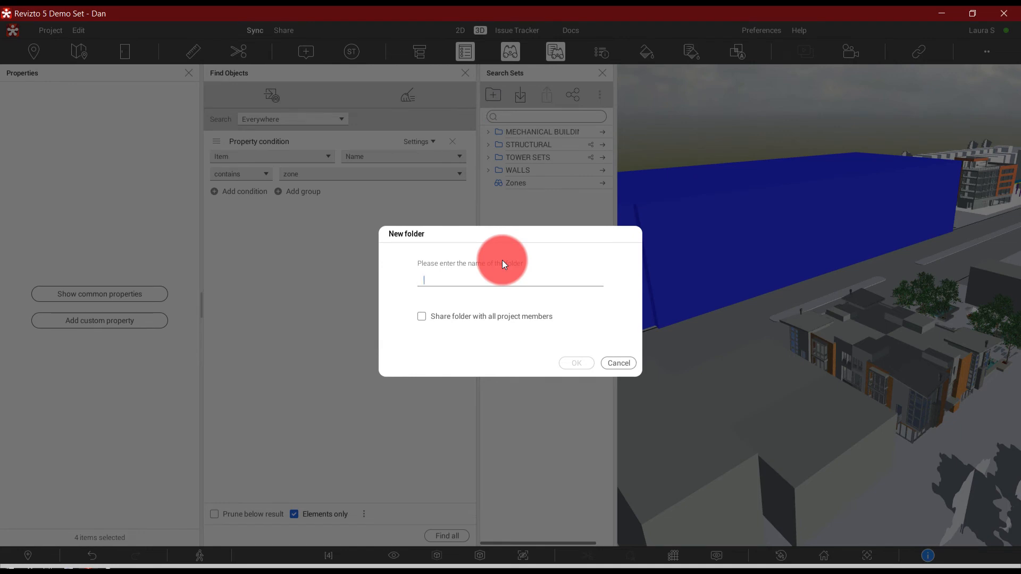
{"action": "type", "text": "Project Zon"}
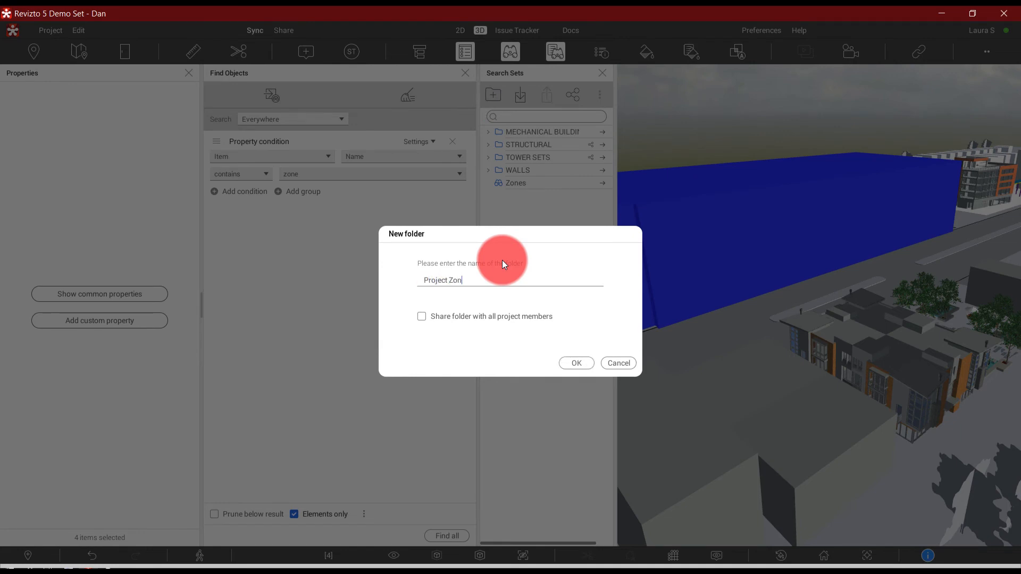
{"action": "type", "text": "es"}
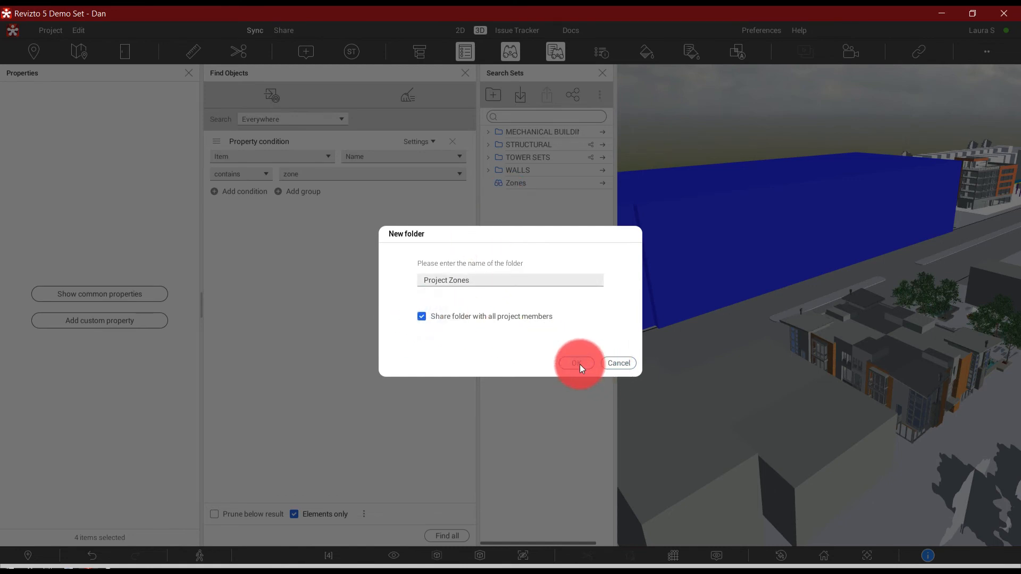
{"action": "left_click", "coordinate": [576, 363]}
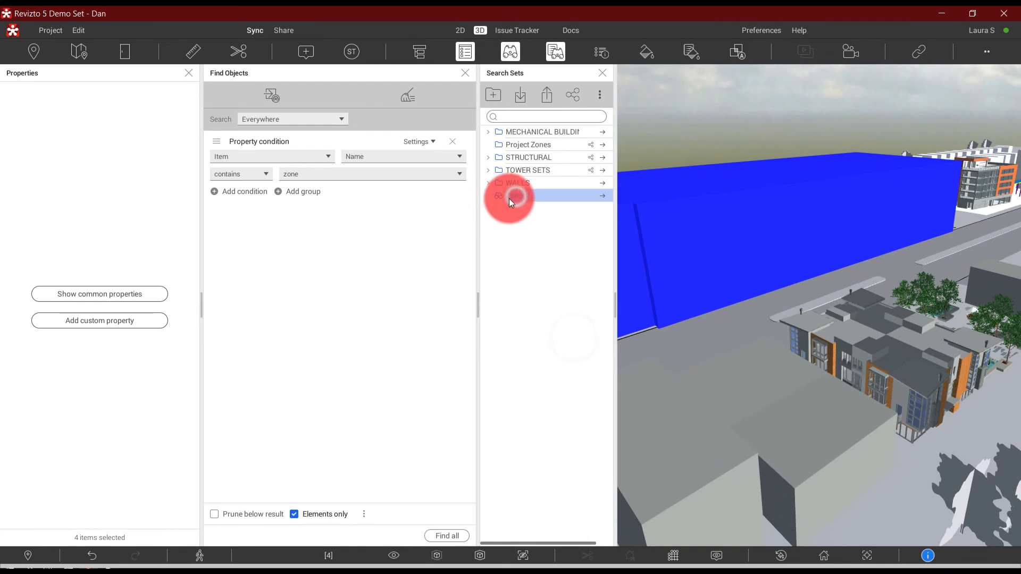
{"action": "left_click", "coordinate": [488, 145]}
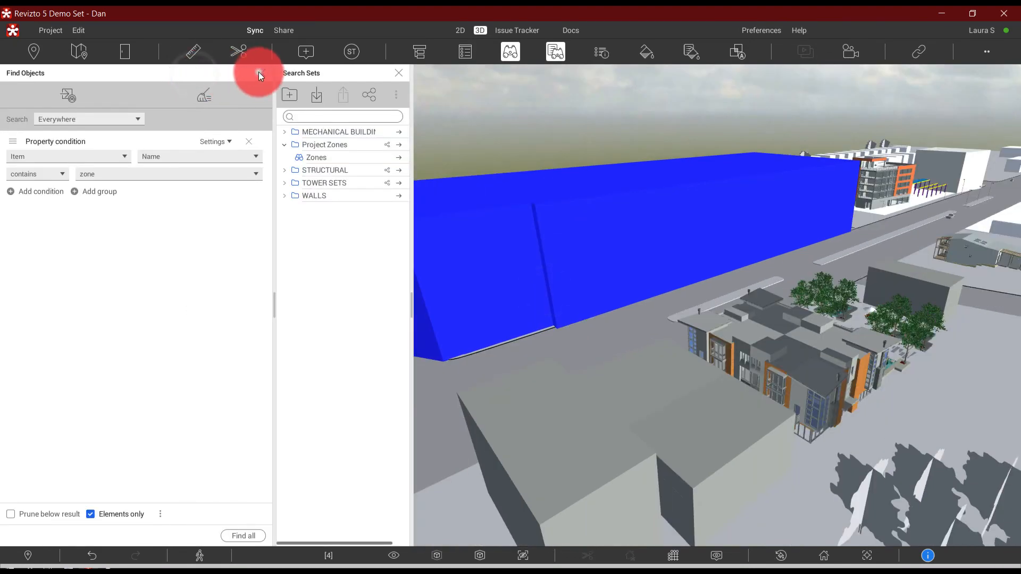
{"action": "left_click", "coordinate": [259, 74]}
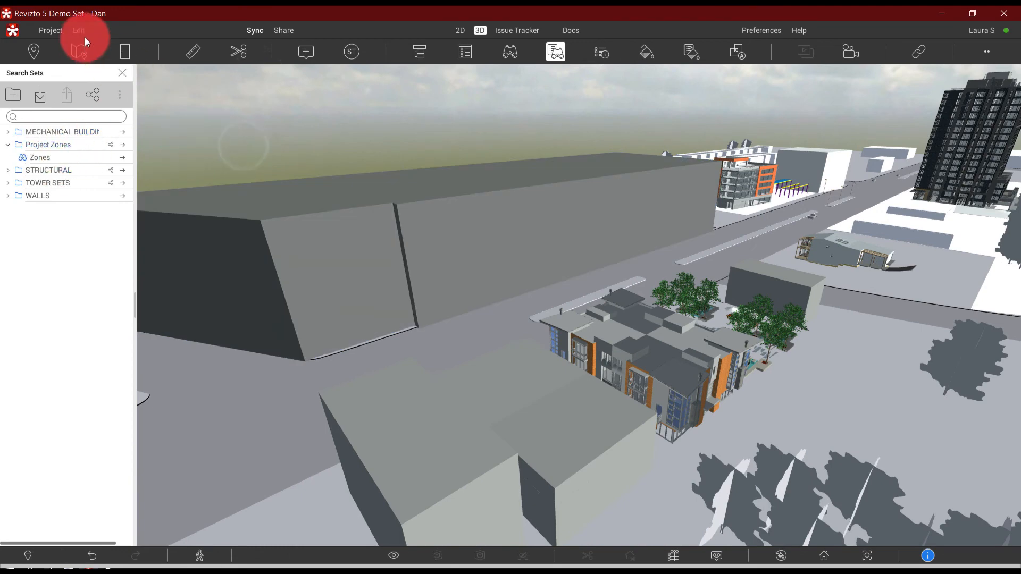
In Project Properties, set Revizto zones to the Zones search set and return to the 3D scene.
{"action": "left_click", "coordinate": [77, 30]}
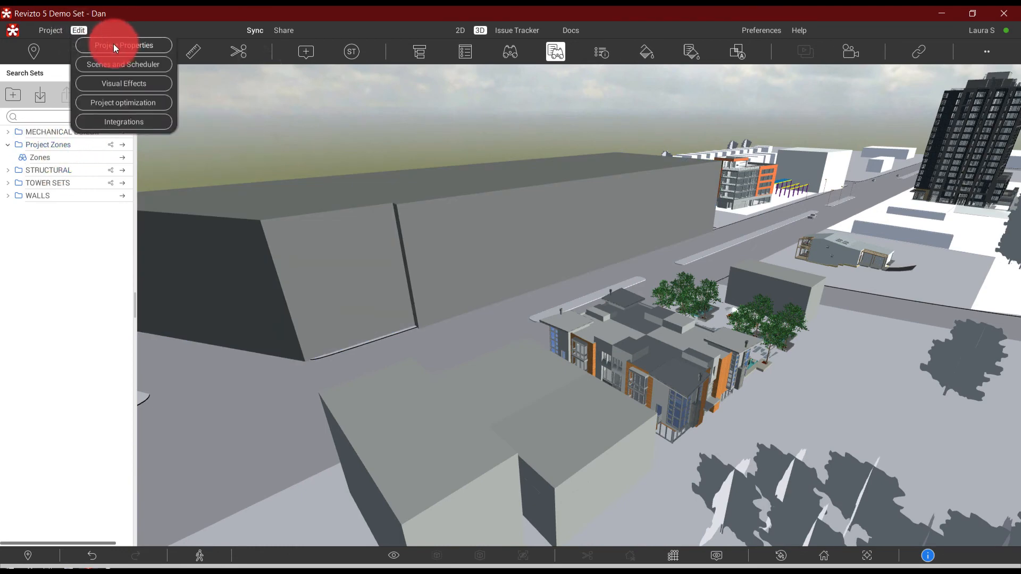
{"action": "left_click", "coordinate": [123, 45]}
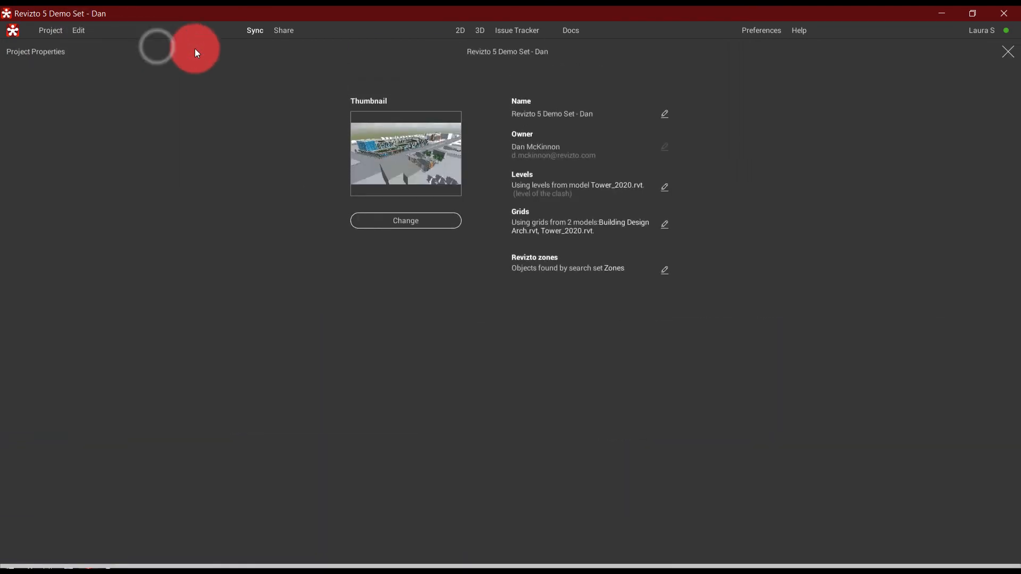
{"action": "left_click", "coordinate": [663, 269]}
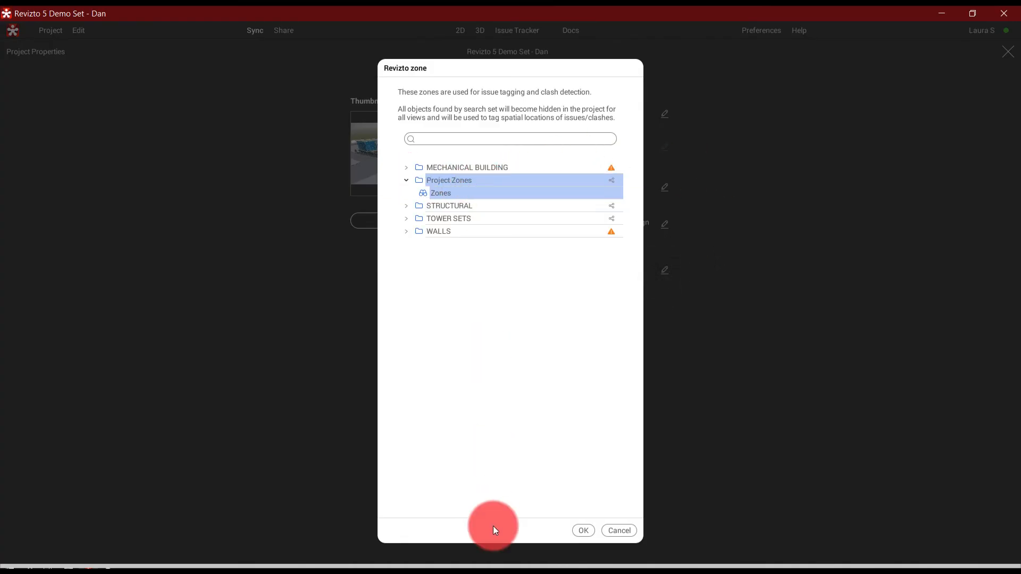
{"action": "left_click", "coordinate": [582, 530]}
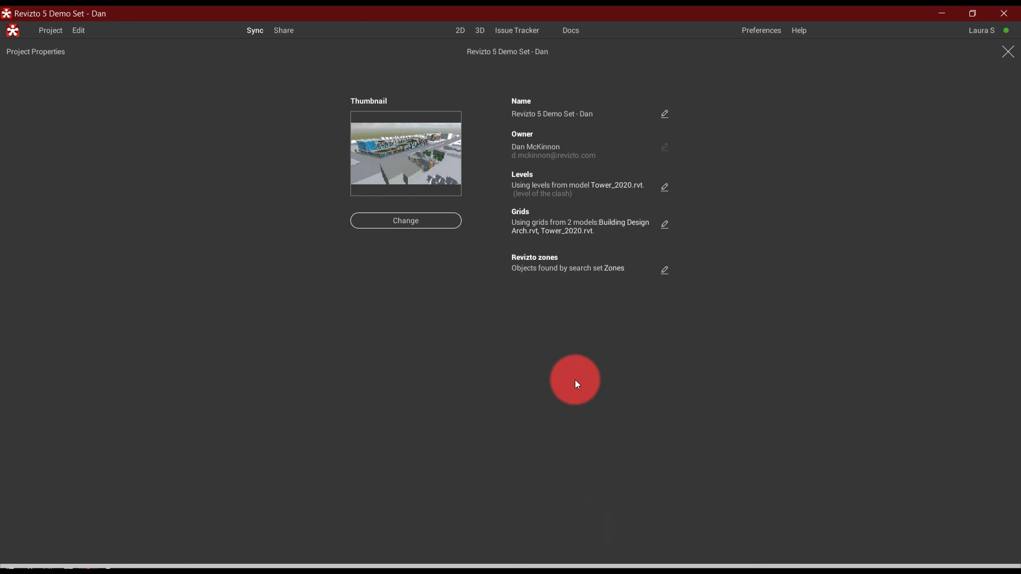
{"action": "left_click", "coordinate": [1007, 52]}
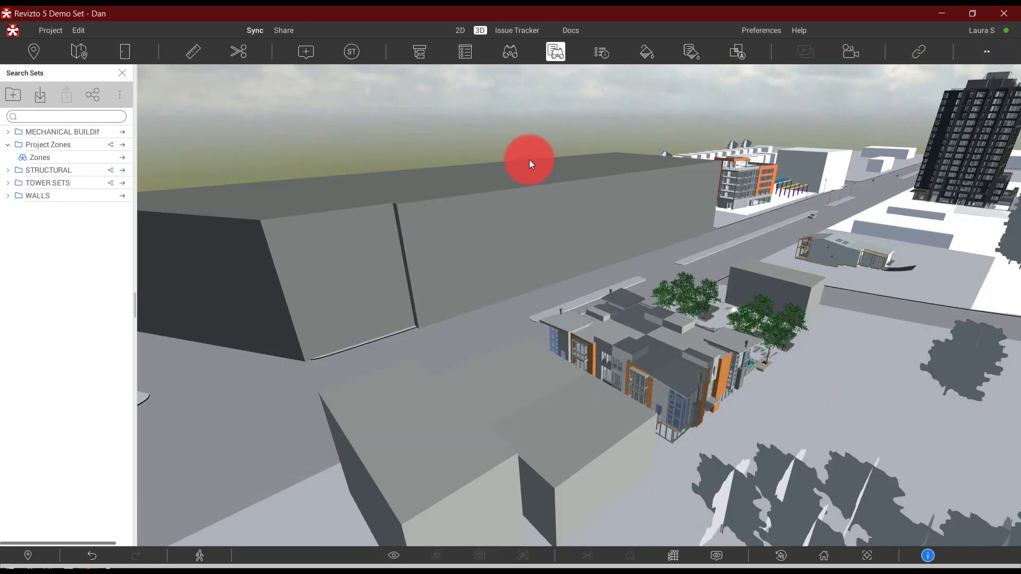
{"action": "mouse_move", "coordinate": [400, 135]}
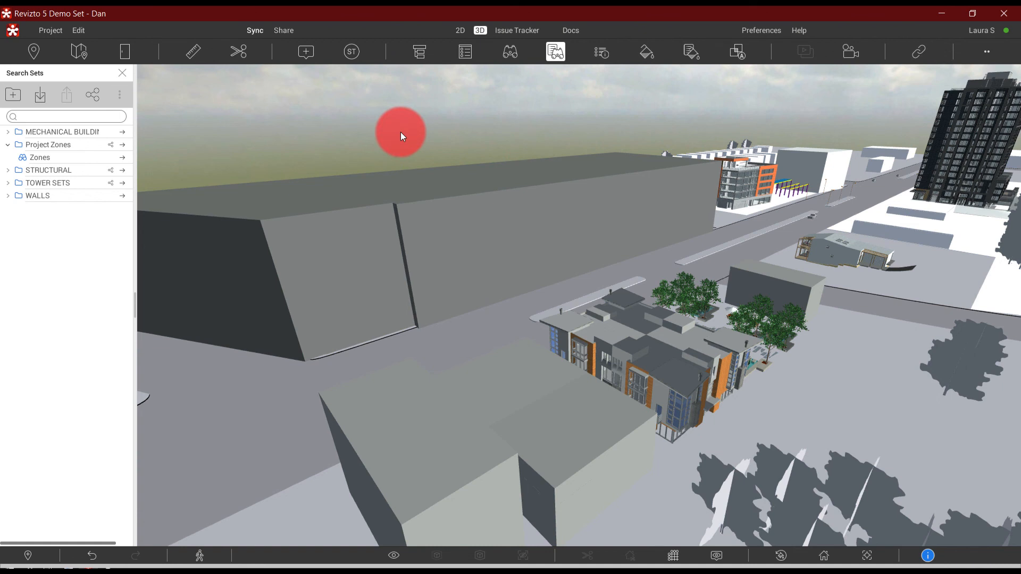